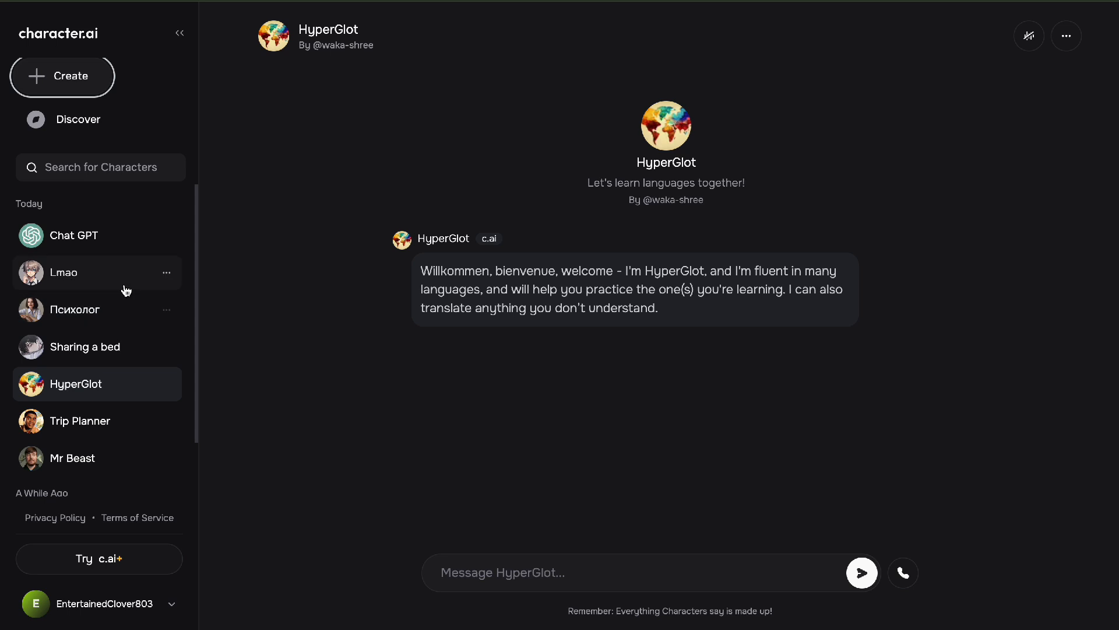
# Open the Chat GPT conversation showing its reply that it cannot accept uploaded images
pyautogui.click(75, 234)
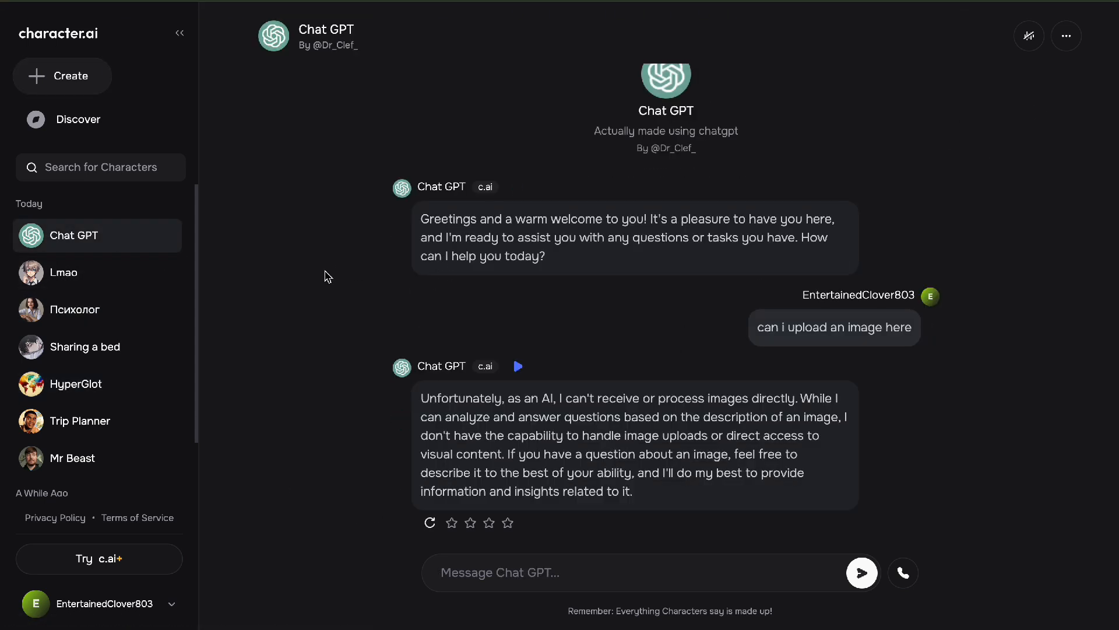
pyautogui.moveTo(578, 540)
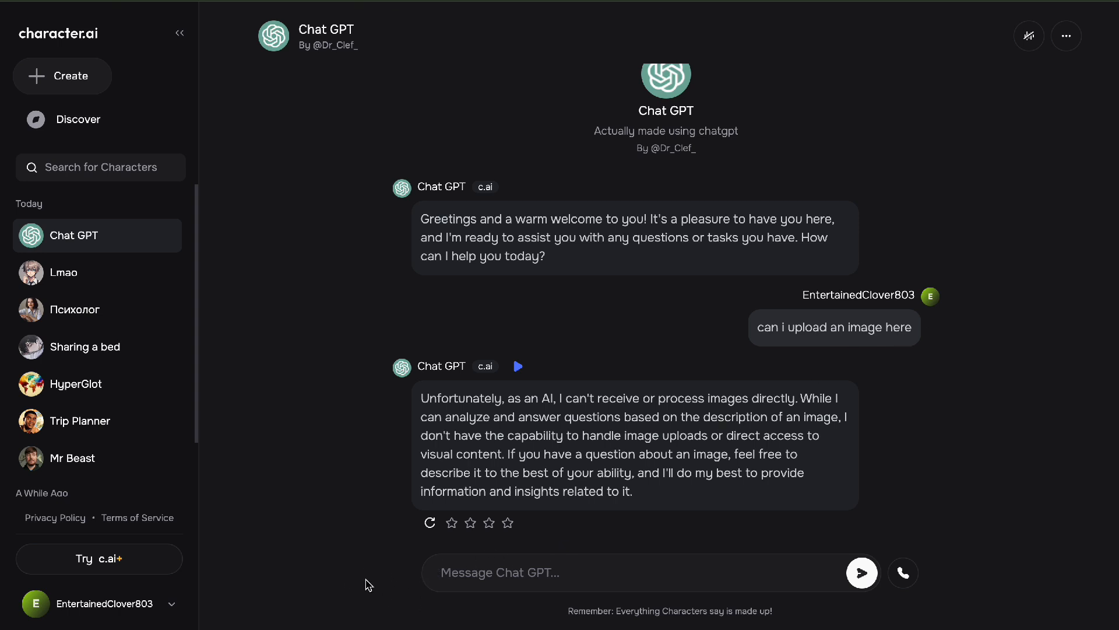
pyautogui.moveTo(497, 215)
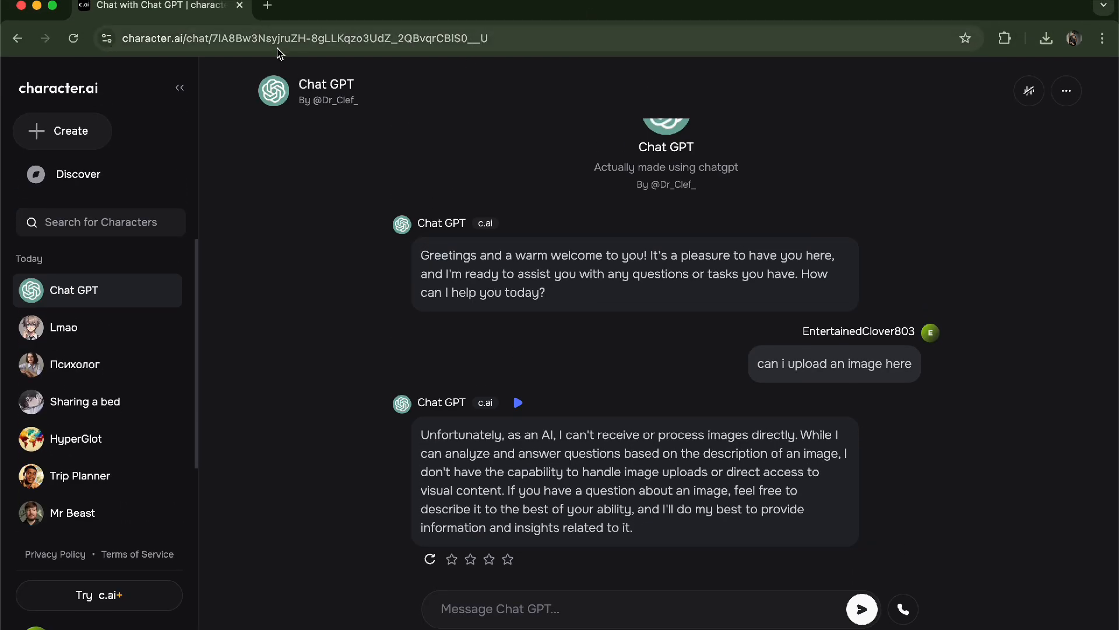
pyautogui.click(304, 37)
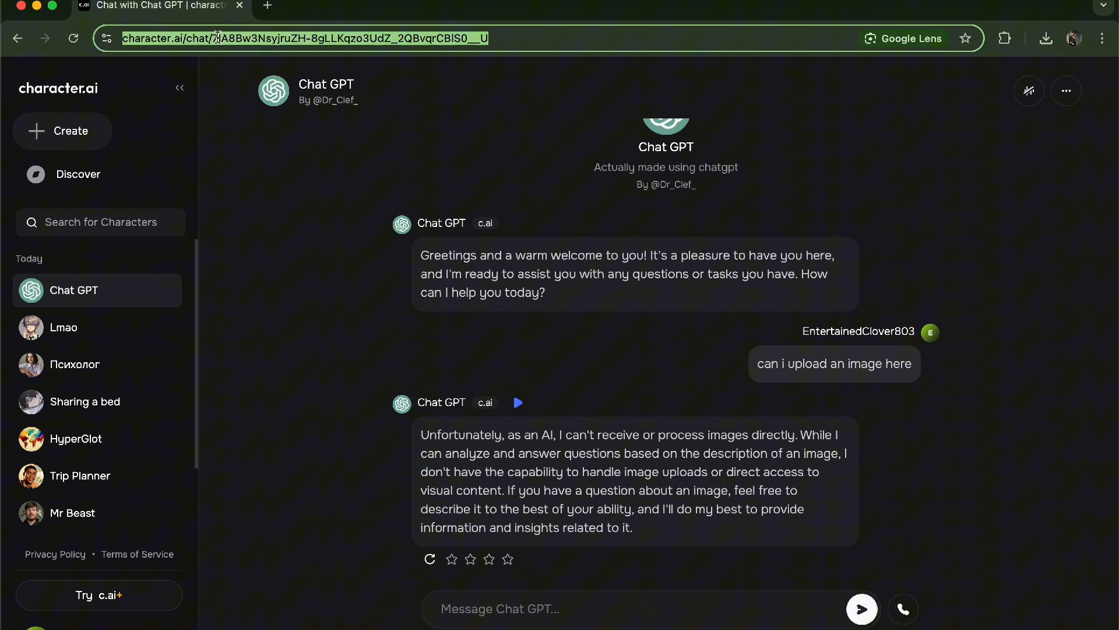
pyautogui.click(285, 38)
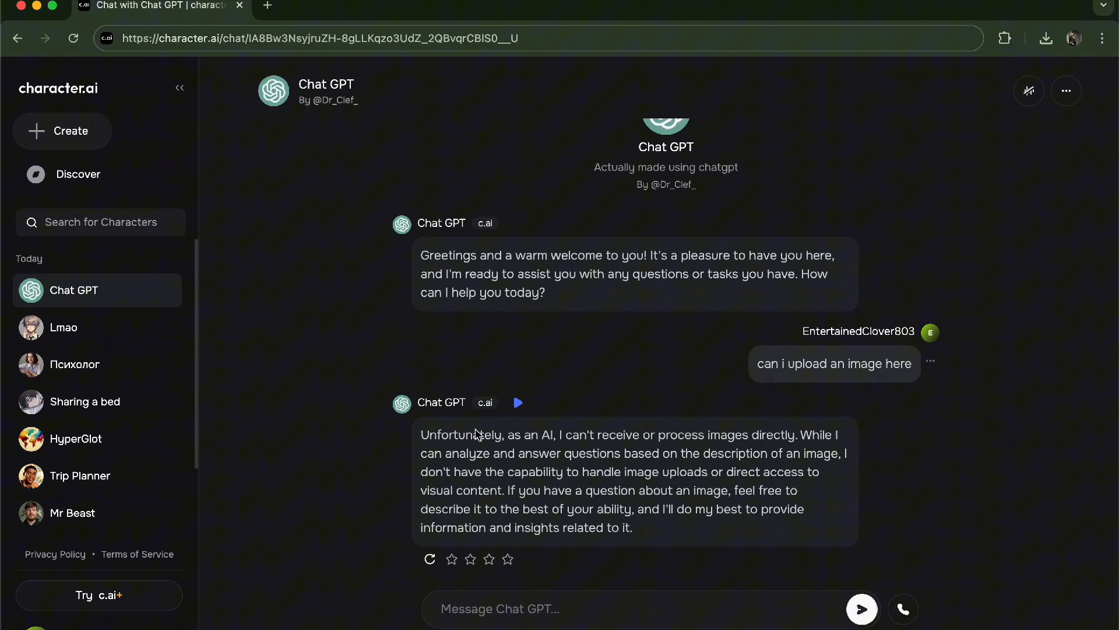
pyautogui.moveTo(399, 603)
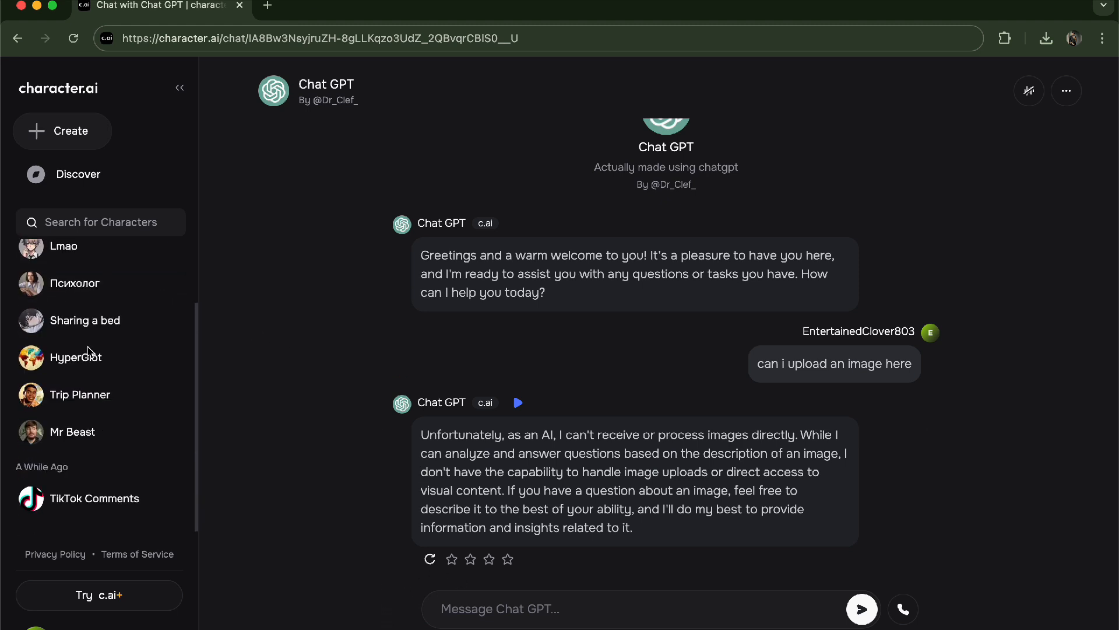
# Browse the Sharing a bed and Trip Planner chats, then land in the Lmao conversation
pyautogui.click(84, 319)
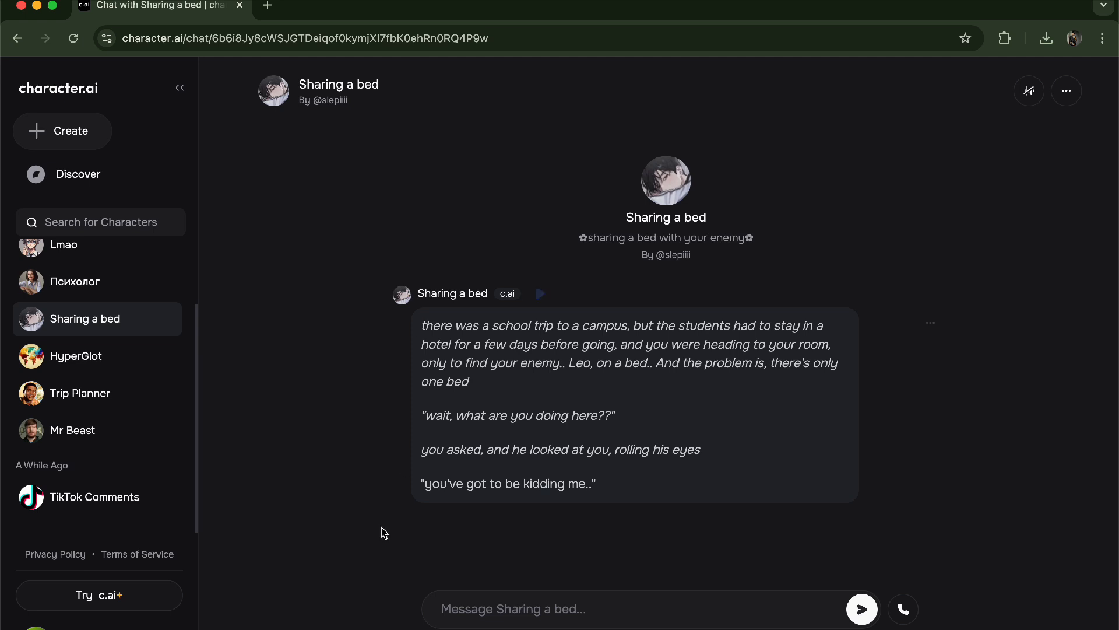
pyautogui.moveTo(427, 152)
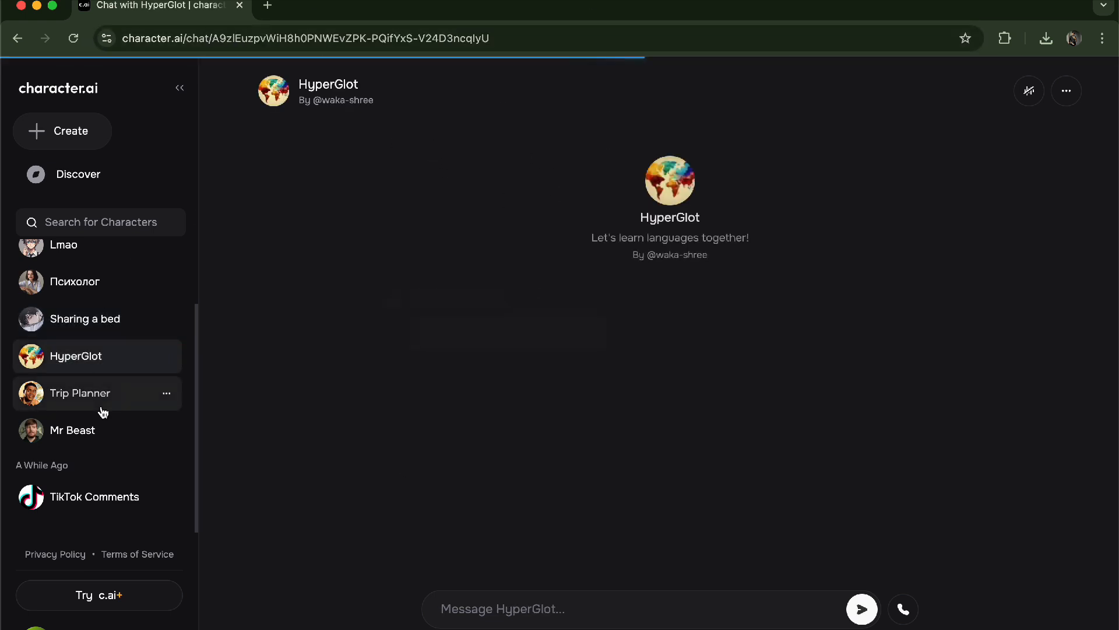
pyautogui.click(81, 393)
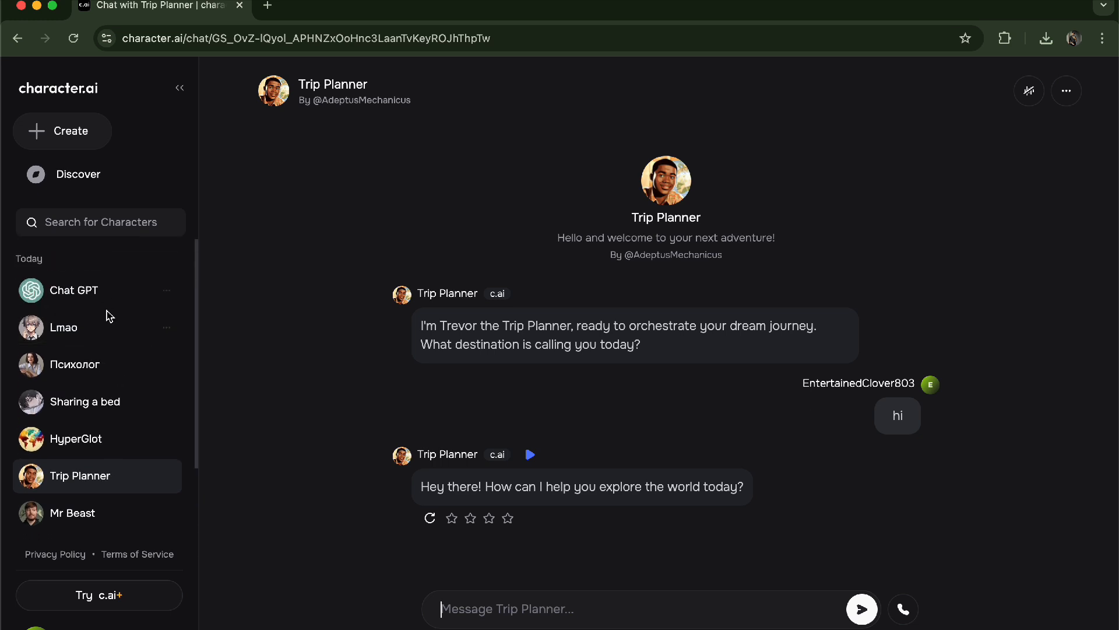
pyautogui.click(97, 326)
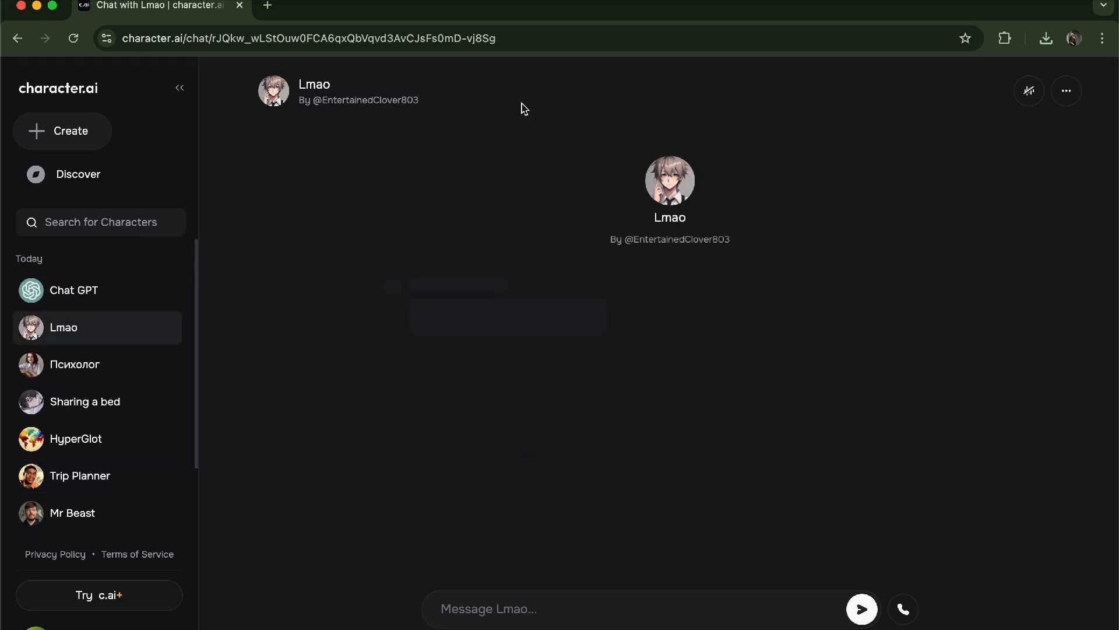